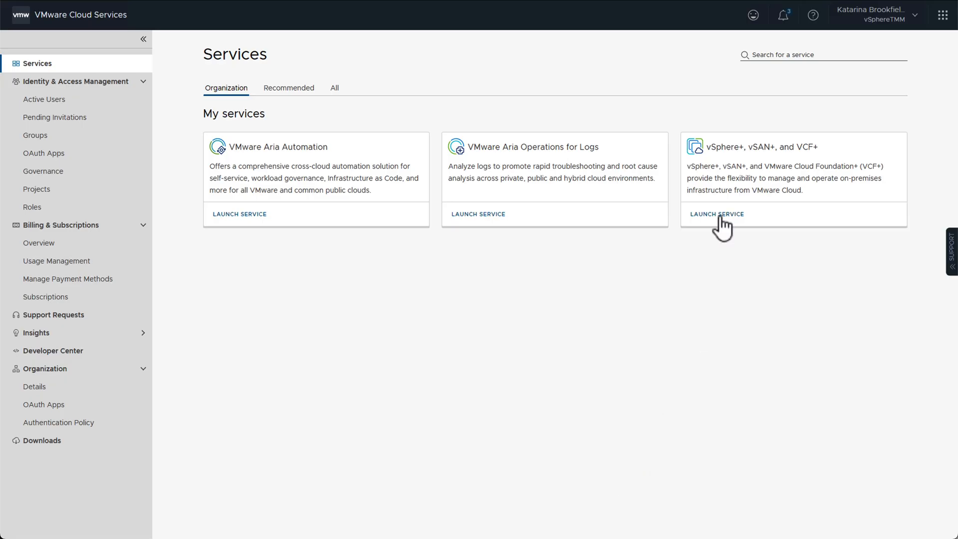
Launch the vSphere+, vSAN+, and VCF+ service, then switch to Aria Automation Service Broker
{"action": "left_click", "coordinate": [717, 214]}
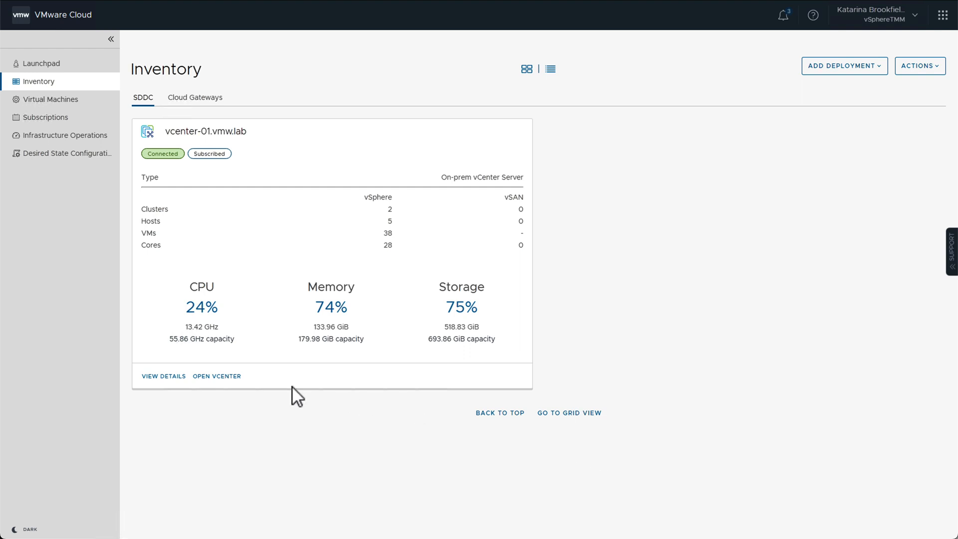
{"action": "left_click", "coordinate": [164, 376]}
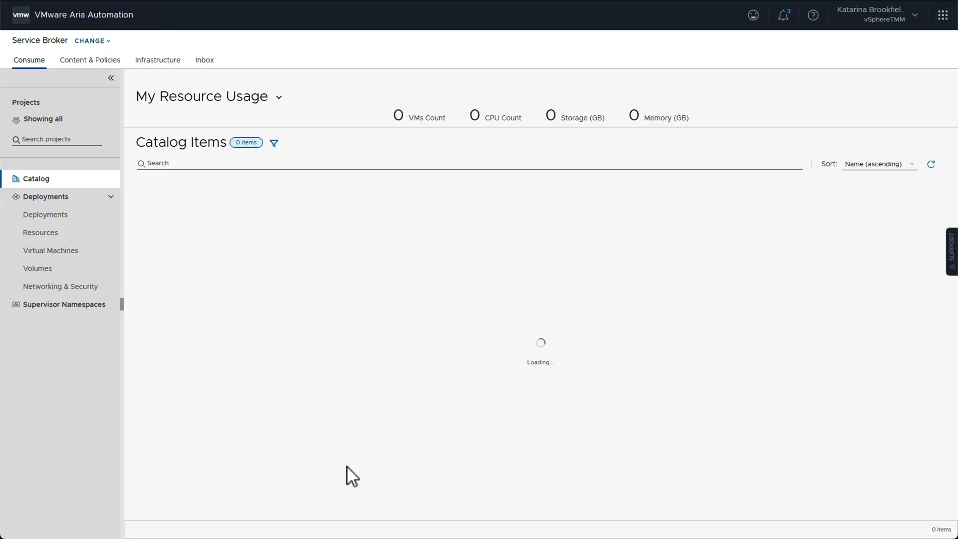
Start a new basic-class supervisor namespace named namespace-1
{"action": "left_click", "coordinate": [64, 304]}
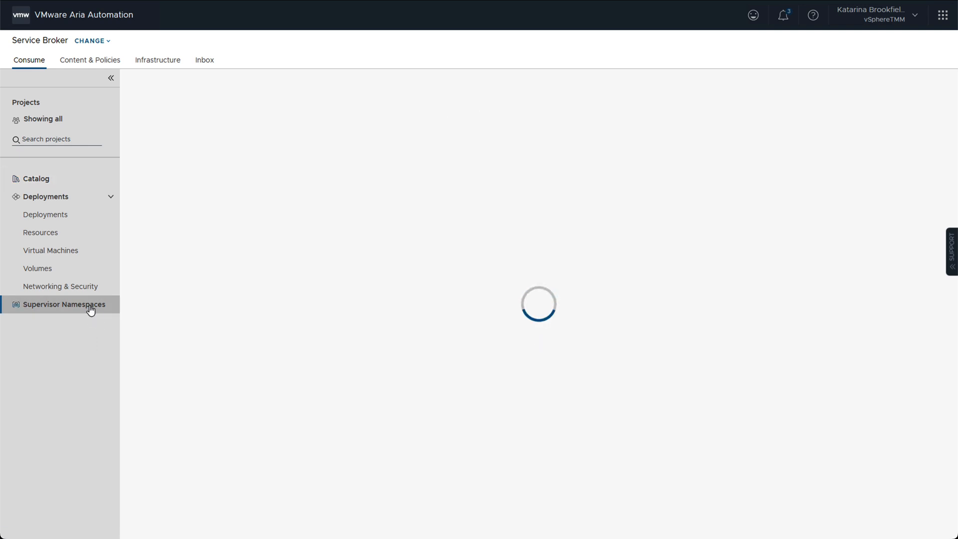
{"action": "left_click", "coordinate": [63, 304]}
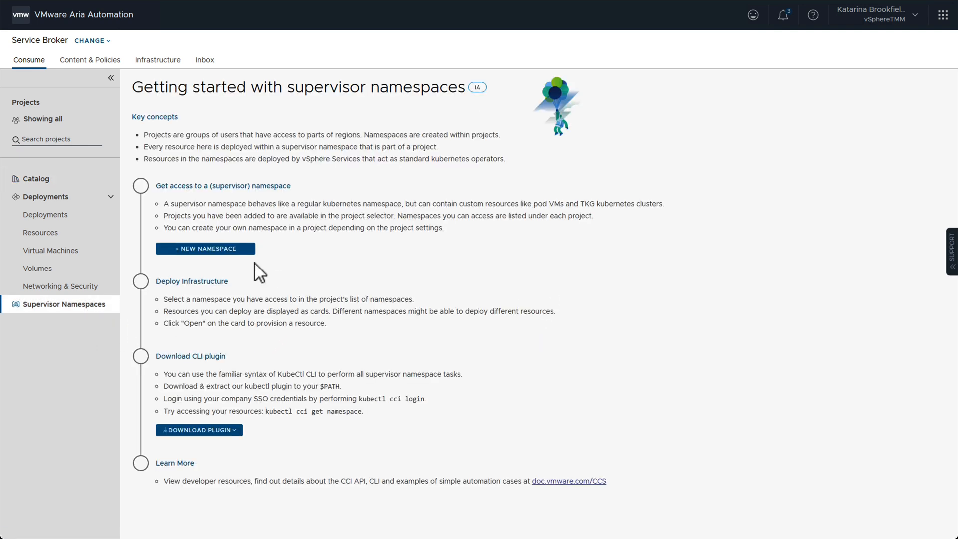
{"action": "left_click", "coordinate": [205, 249]}
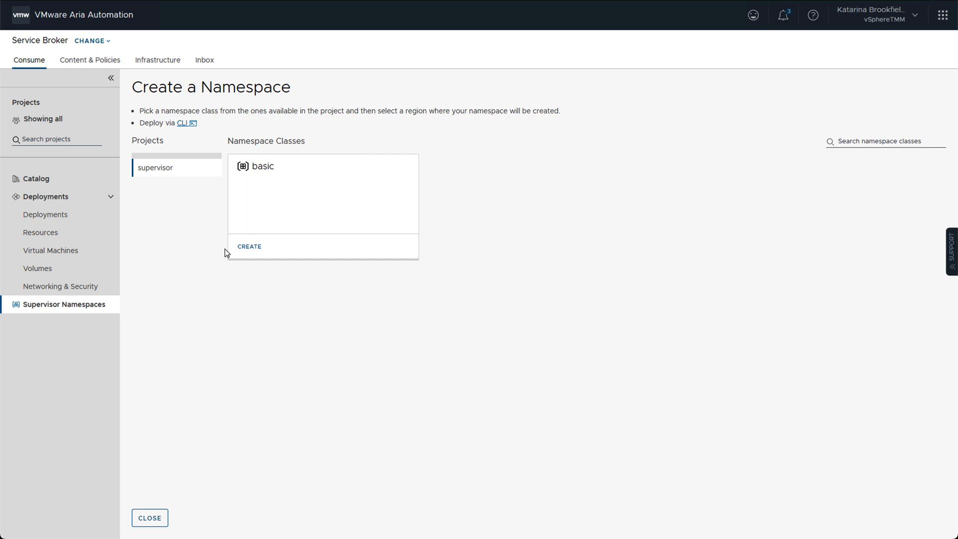
{"action": "left_click", "coordinate": [249, 246]}
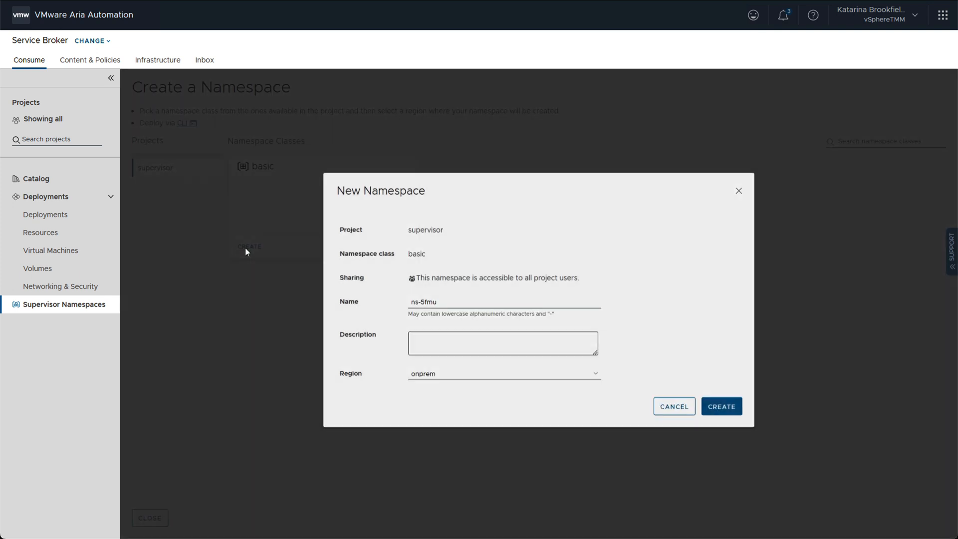
{"action": "double_click", "coordinate": [423, 301]}
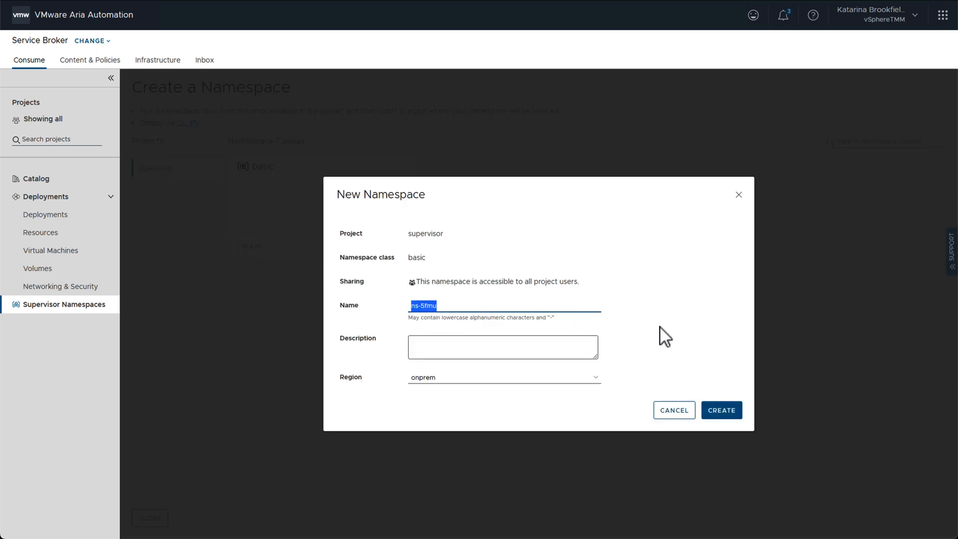
{"action": "type", "text": "namespace-1"}
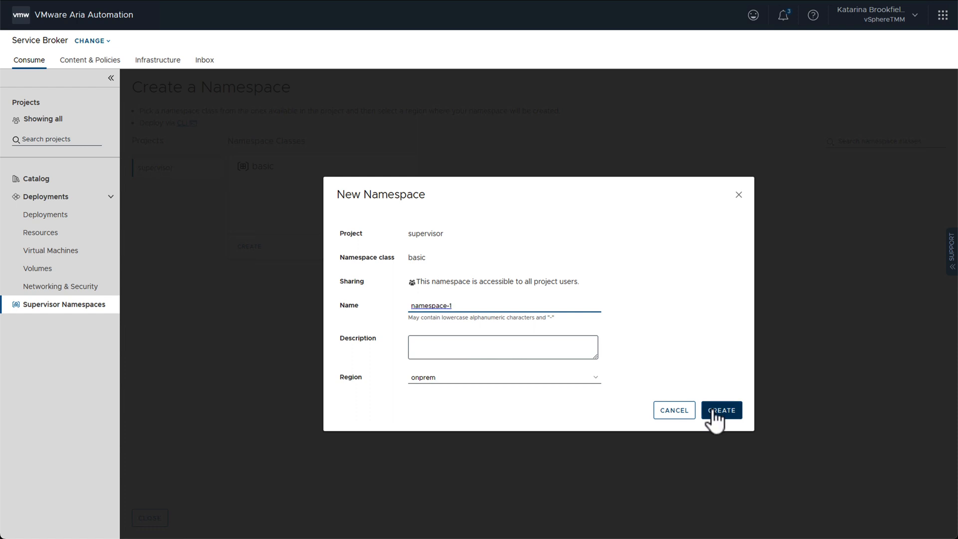
Create namespace-1, refresh to see it Active, and open its Virtual Machine service
{"action": "left_click", "coordinate": [722, 410]}
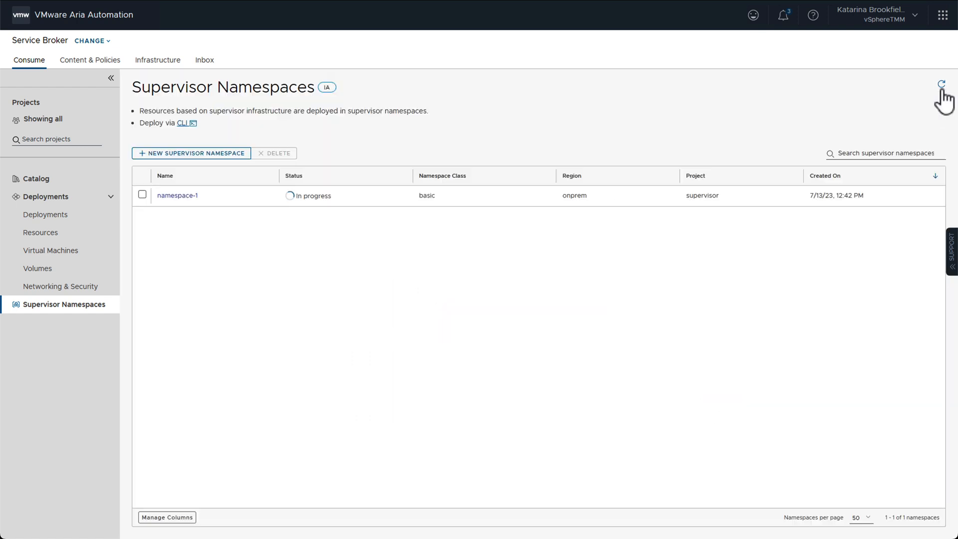
{"action": "left_click", "coordinate": [941, 86]}
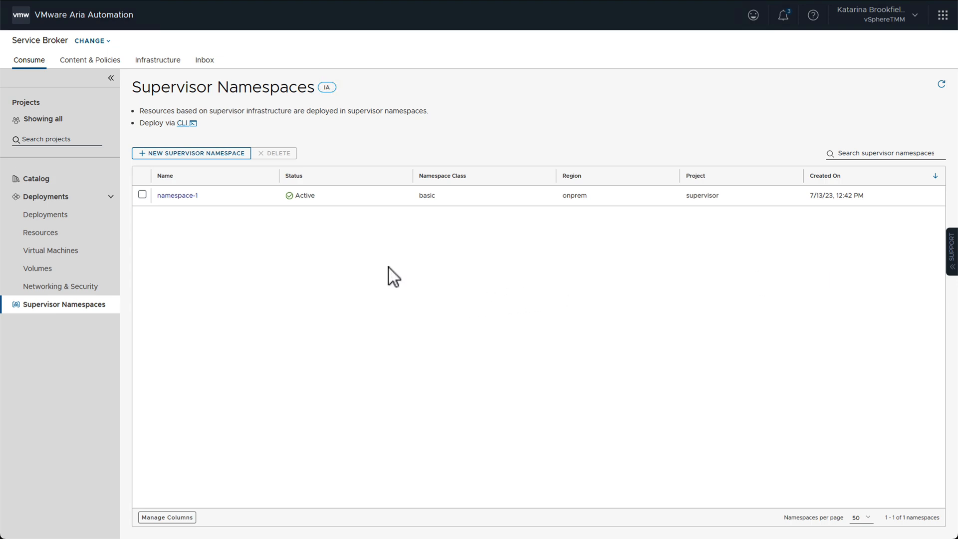
{"action": "left_click", "coordinate": [177, 196]}
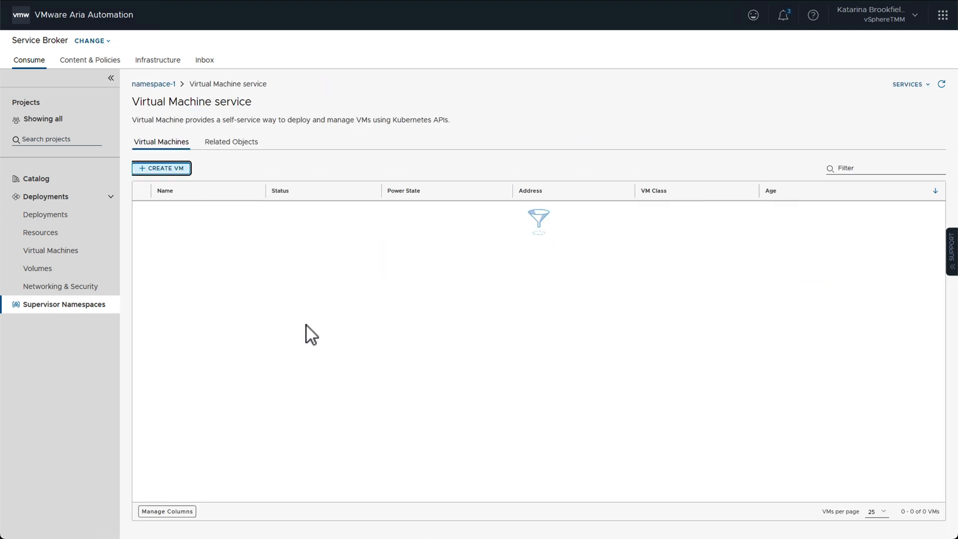
Define VM mysql-db using the ubuntu-22.04 image and best-effort-small class
{"action": "left_click", "coordinate": [161, 169]}
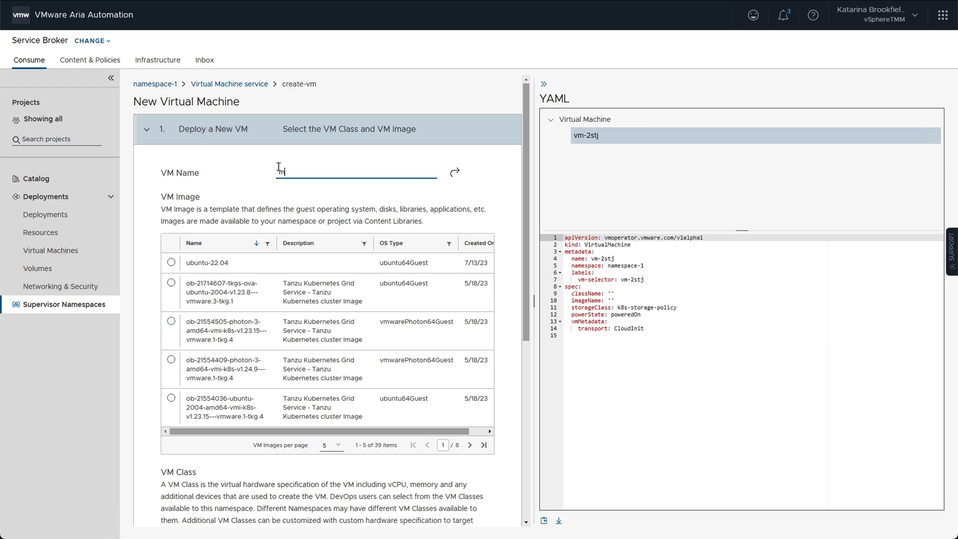
{"action": "type", "text": "mysql-db"}
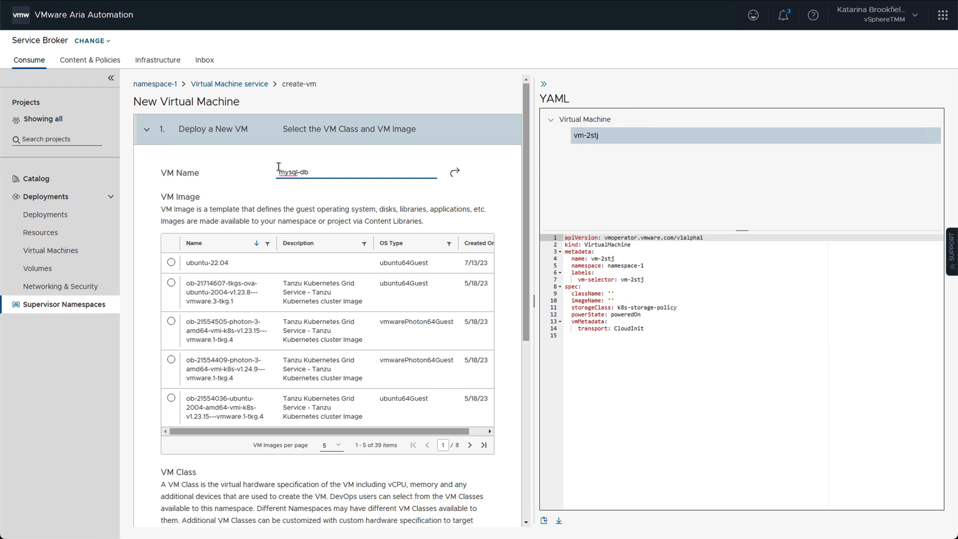
{"action": "left_click", "coordinate": [171, 263]}
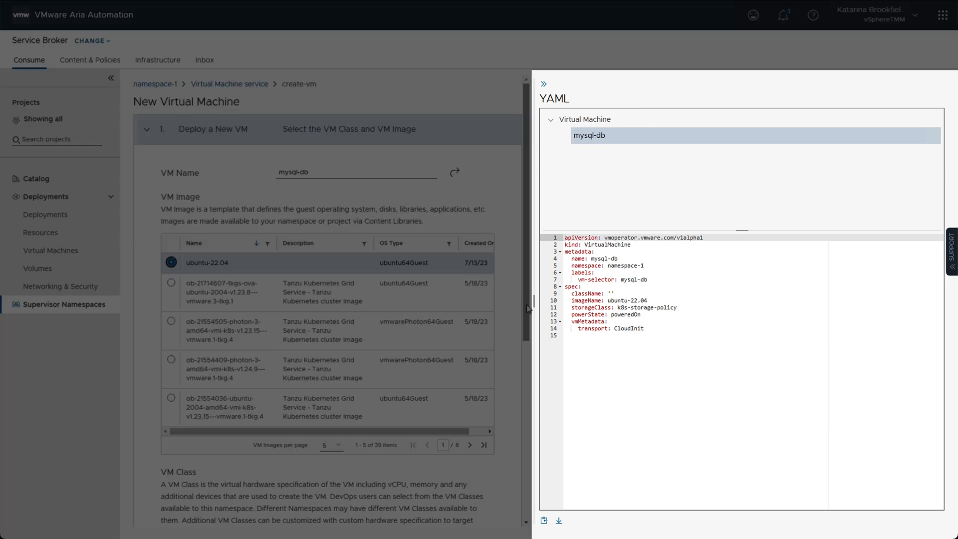
{"action": "scroll", "scroll_direction": "down", "scroll_amount": 3}
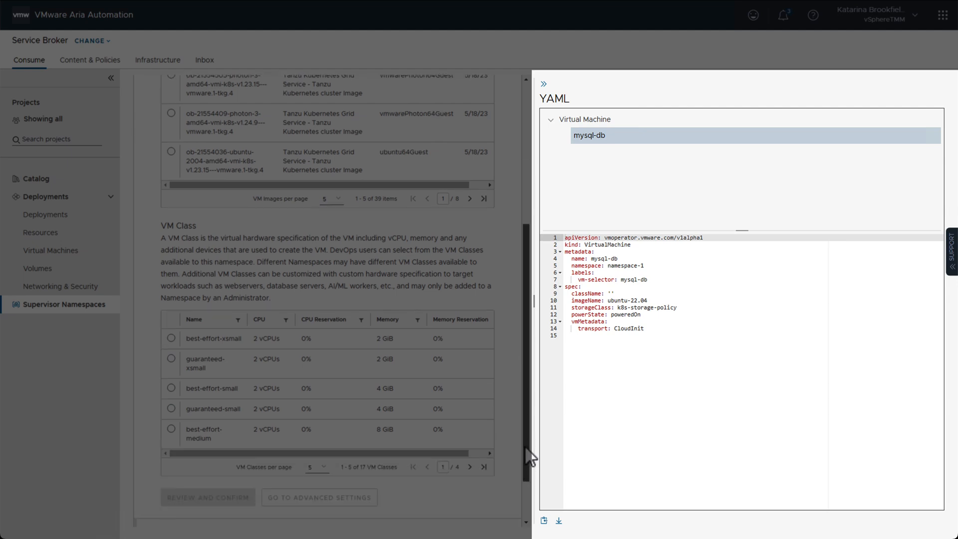
{"action": "left_click", "coordinate": [172, 411]}
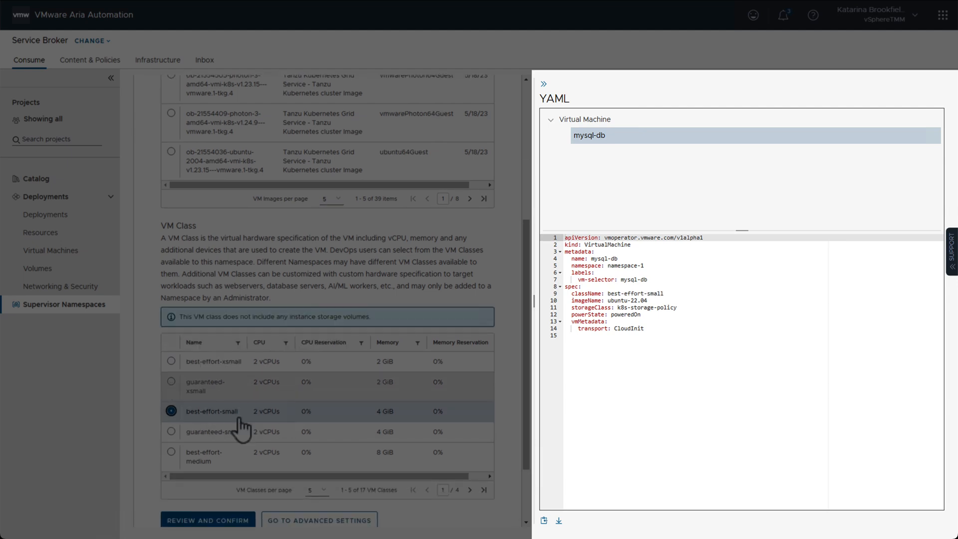
{"action": "scroll", "scroll_direction": "down", "scroll_amount": 3}
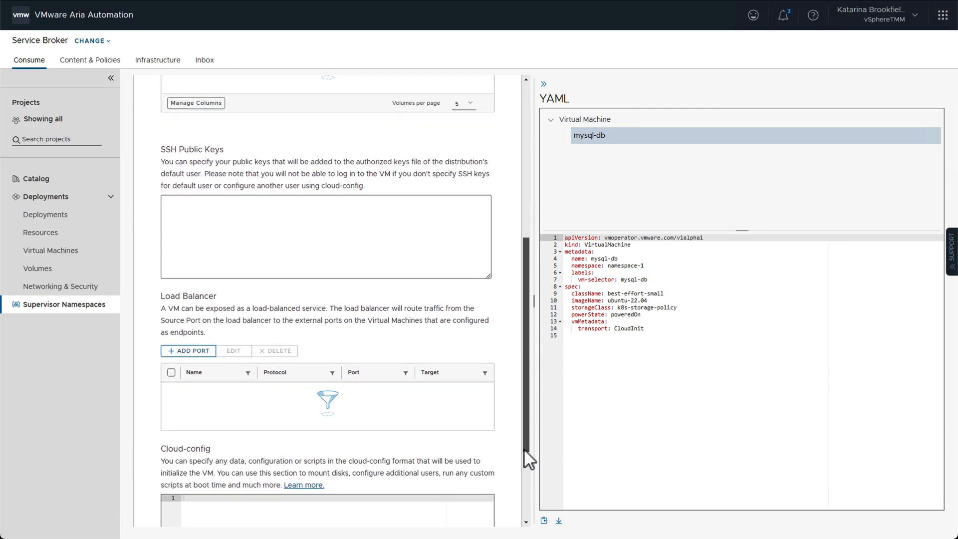
Add load balancer ports mysql TCP 3306 and ssh TCP 22 plus the MySQL cloud-config script
{"action": "left_click", "coordinate": [188, 351]}
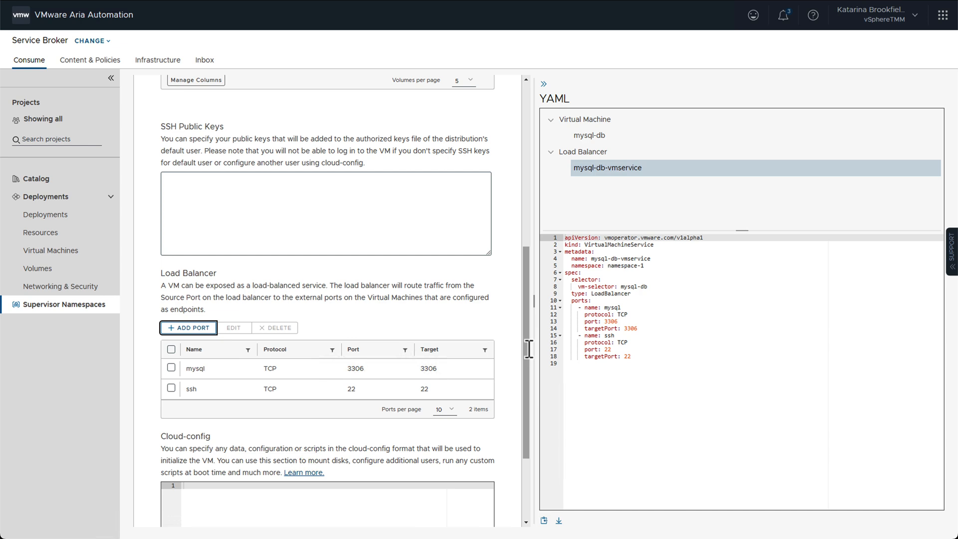
{"action": "scroll", "scroll_direction": "down", "scroll_amount": 3}
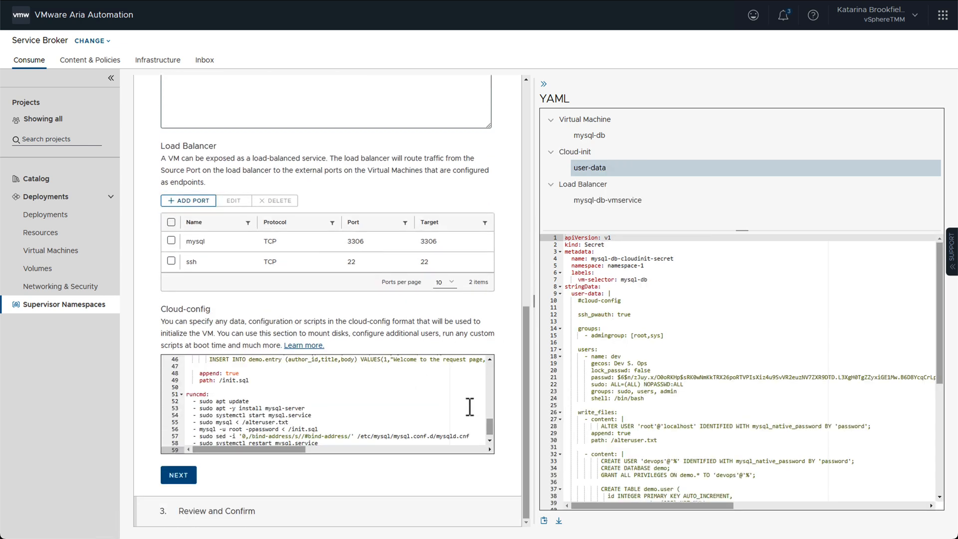
{"action": "scroll", "scroll_direction": "down", "scroll_amount": 3}
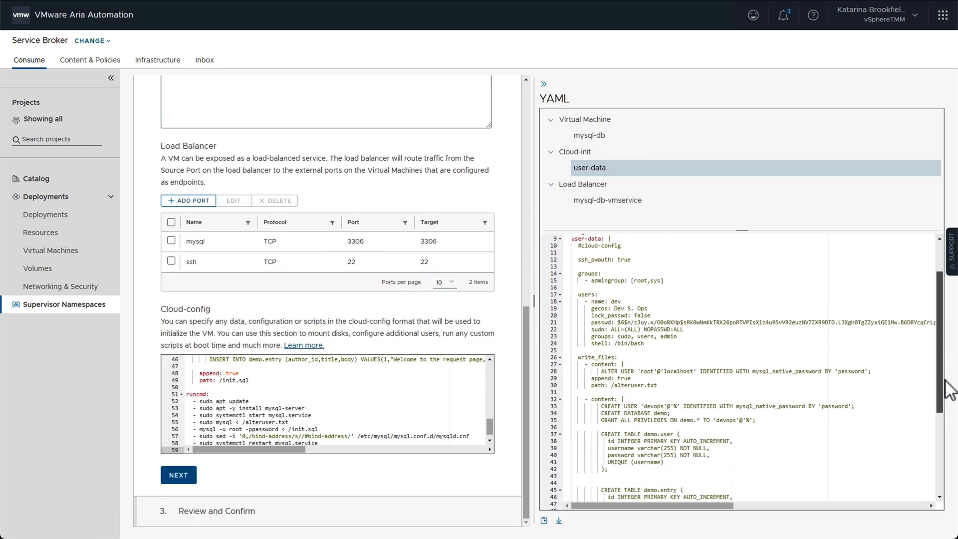
{"action": "scroll", "scroll_direction": "down", "scroll_amount": 3}
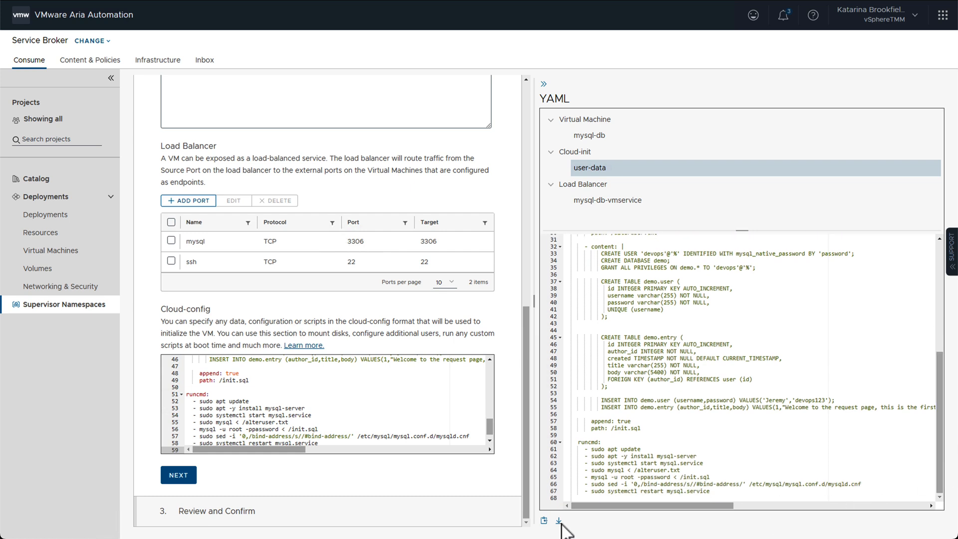
{"action": "mouse_move", "coordinate": [561, 521]}
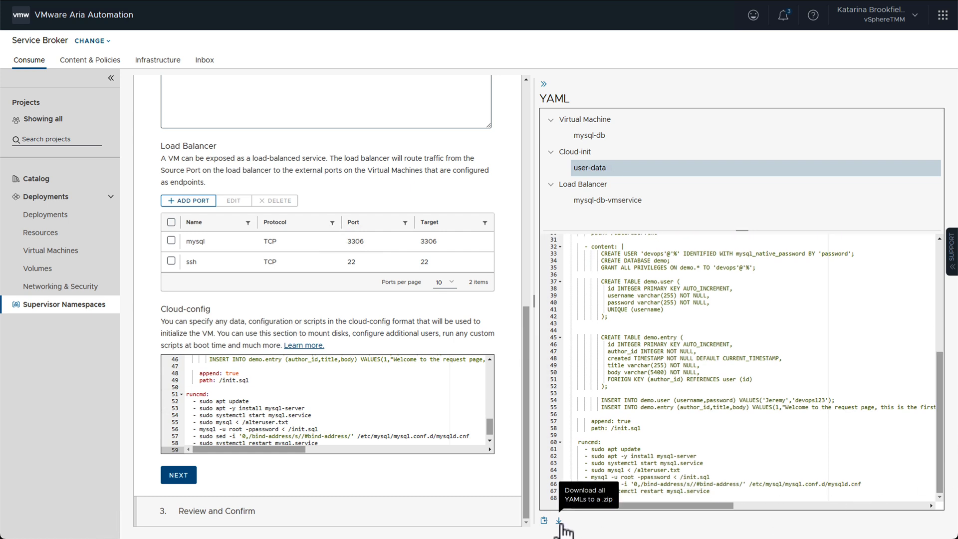
{"action": "mouse_move", "coordinate": [352, 501]}
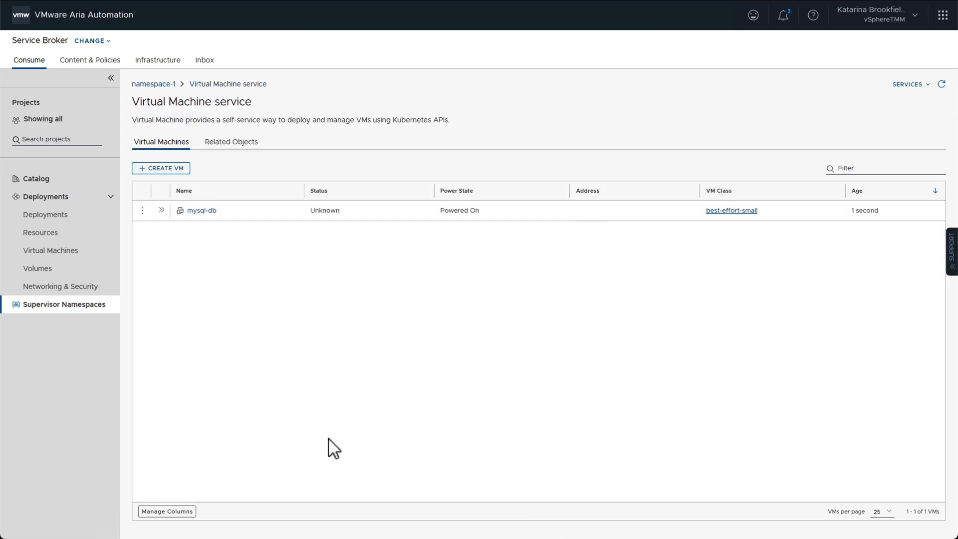
{"action": "mouse_move", "coordinate": [476, 446]}
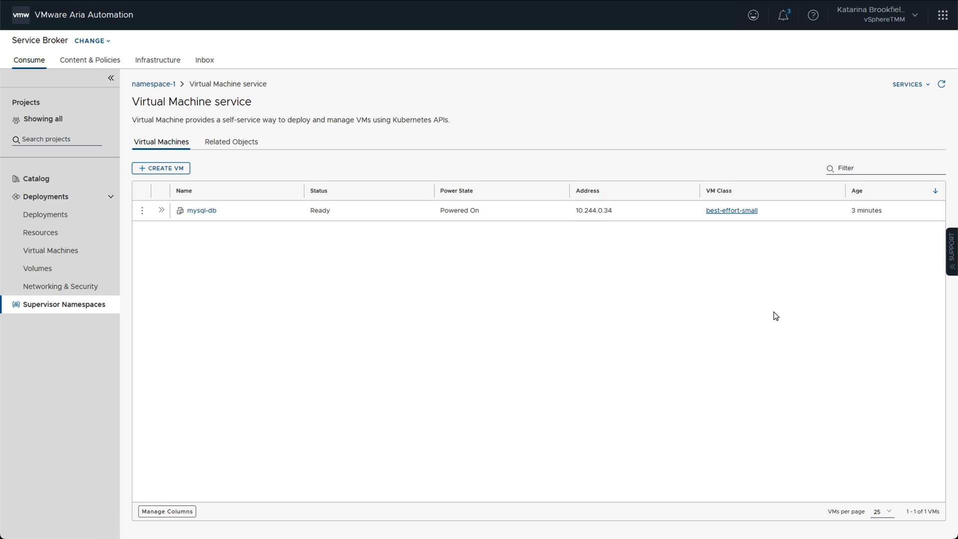
{"action": "mouse_move", "coordinate": [160, 210]}
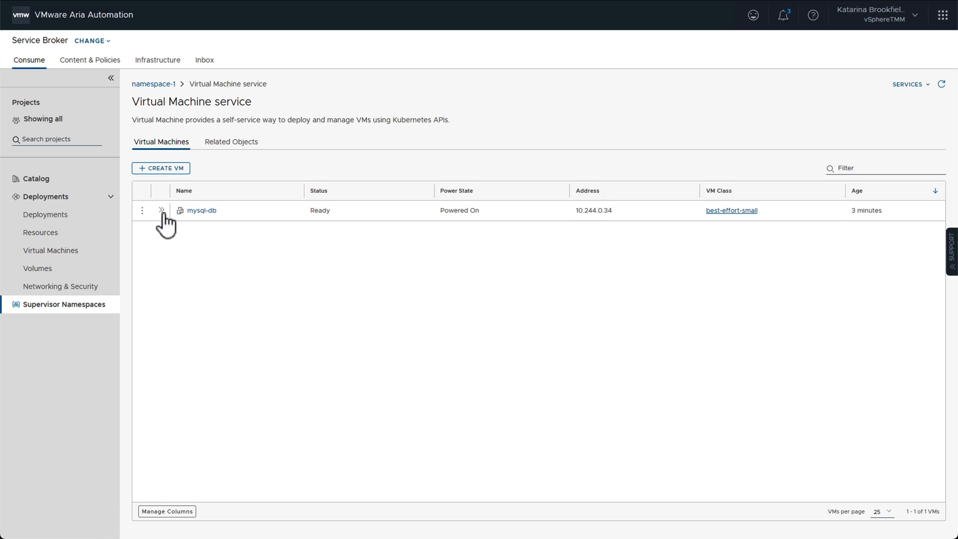
Expand the Ready mysql-db row to see its address 10.244.0.34
{"action": "left_click", "coordinate": [202, 210]}
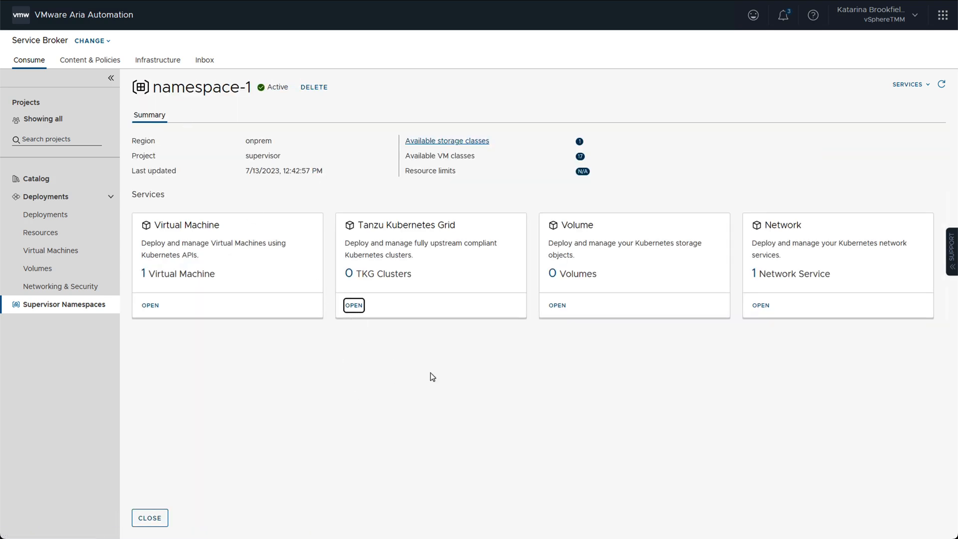
Name the cluster tkg-cc-1 with network and storage settings, and use Ubuntu control plane images
{"action": "left_click", "coordinate": [354, 305]}
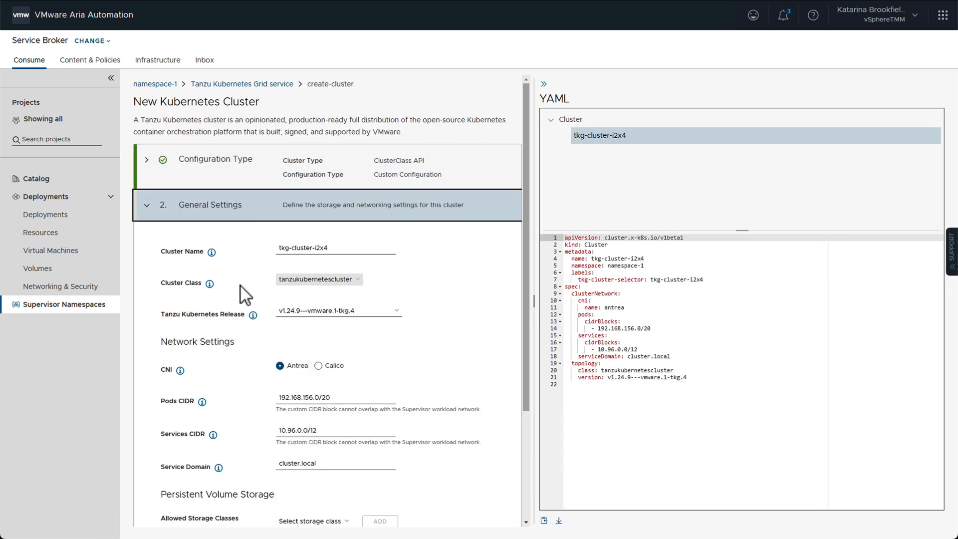
{"action": "type", "text": "t"}
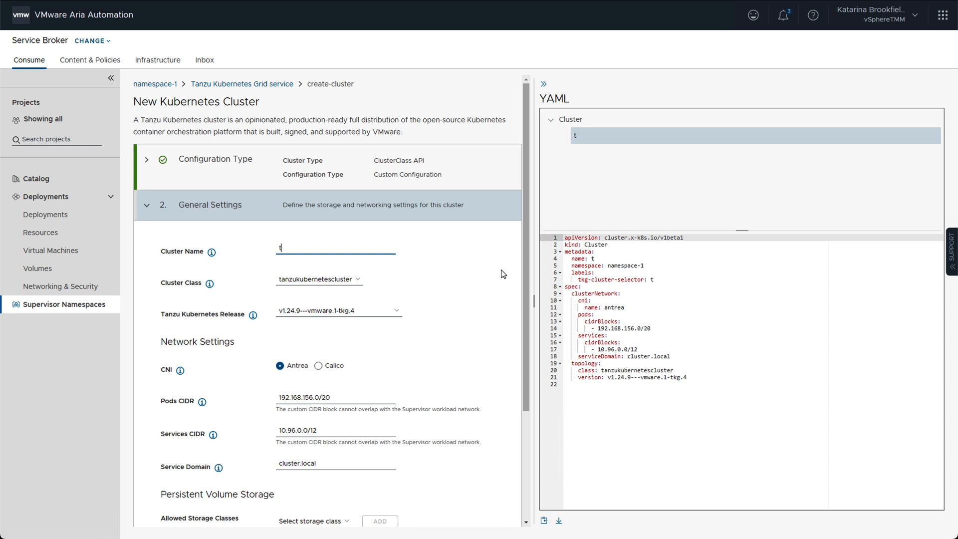
{"action": "type", "text": "kg-cc-1"}
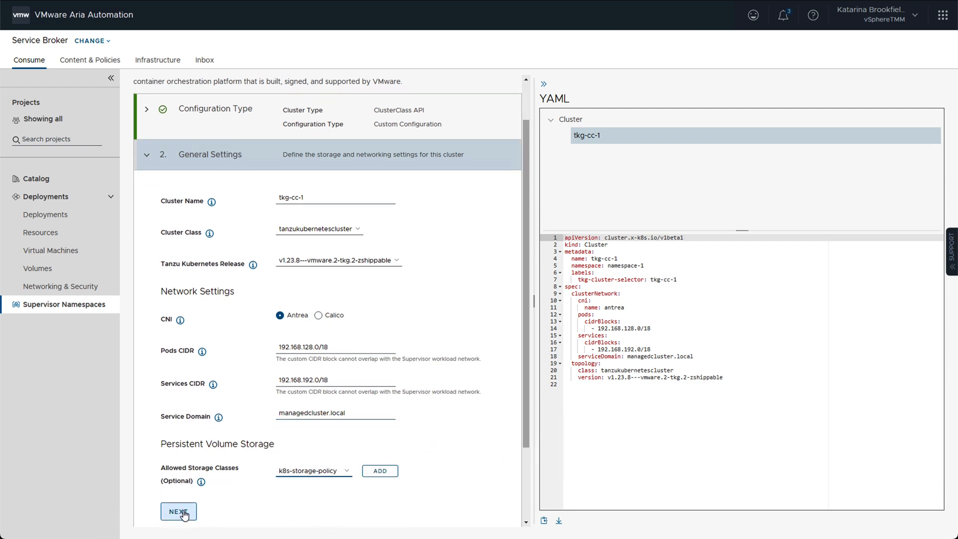
{"action": "left_click", "coordinate": [178, 511]}
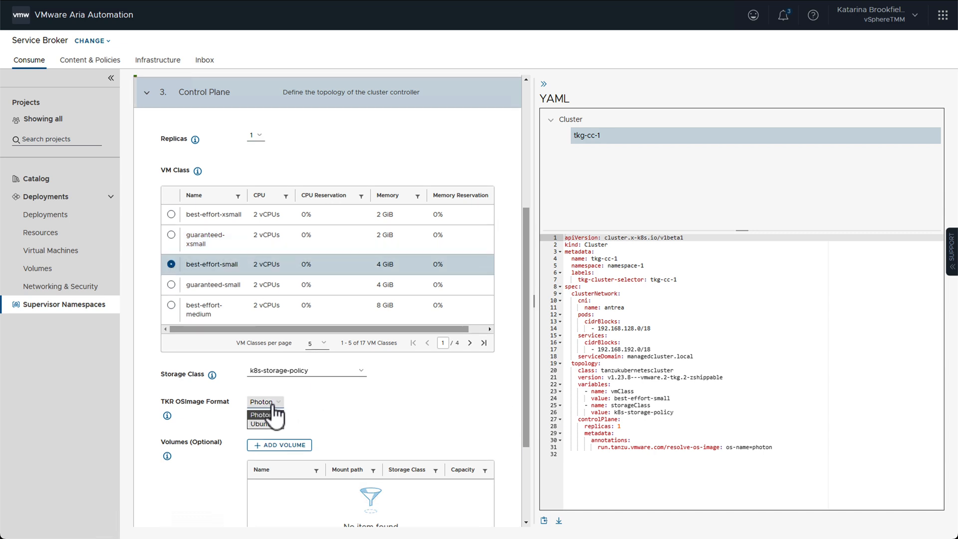
{"action": "left_click", "coordinate": [260, 423]}
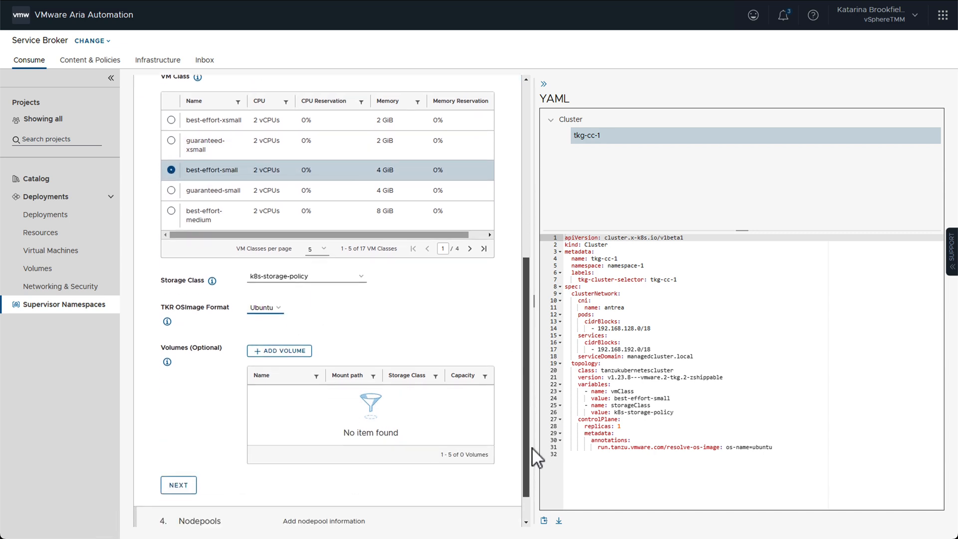
Add worker node pool node-pool-1 with 2 replicas
{"action": "left_click", "coordinate": [196, 335]}
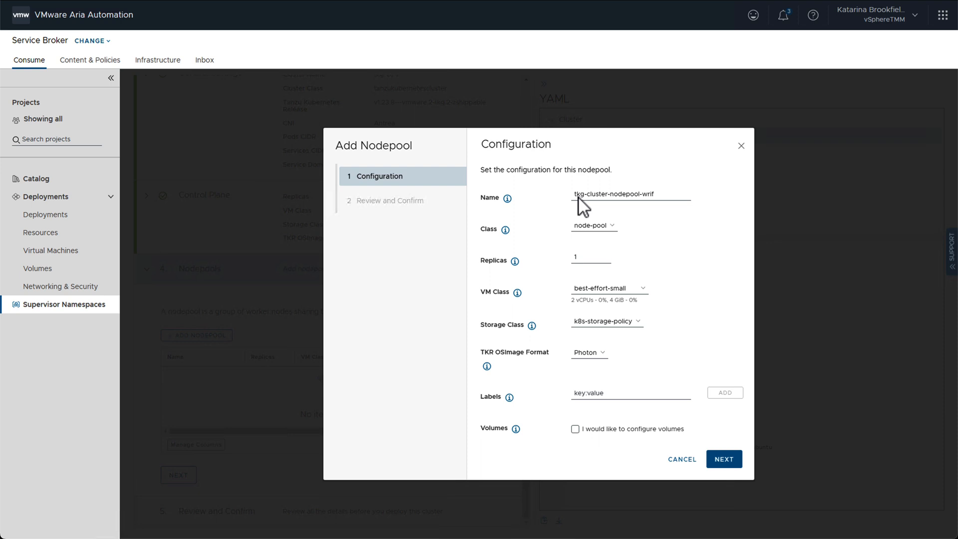
{"action": "type", "text": "node-pool-1"}
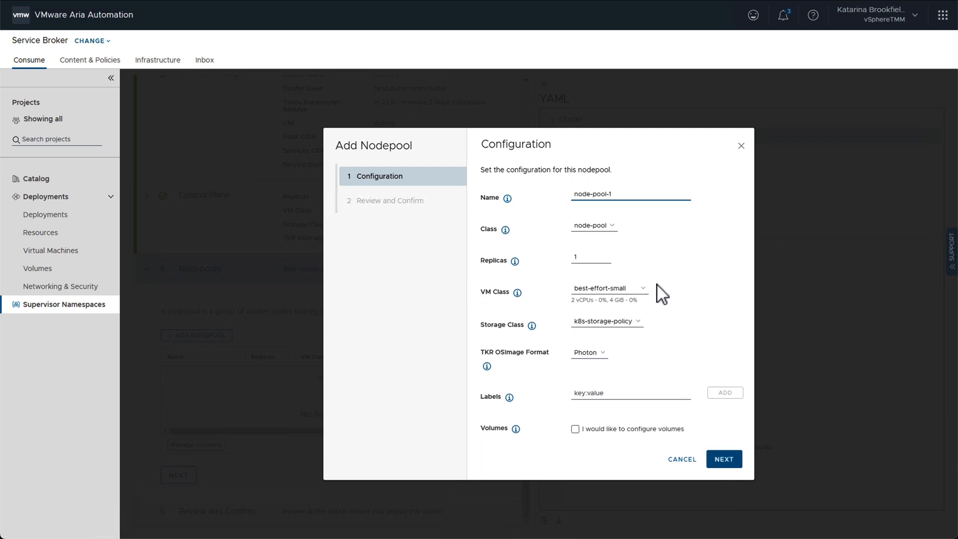
{"action": "type", "text": "2"}
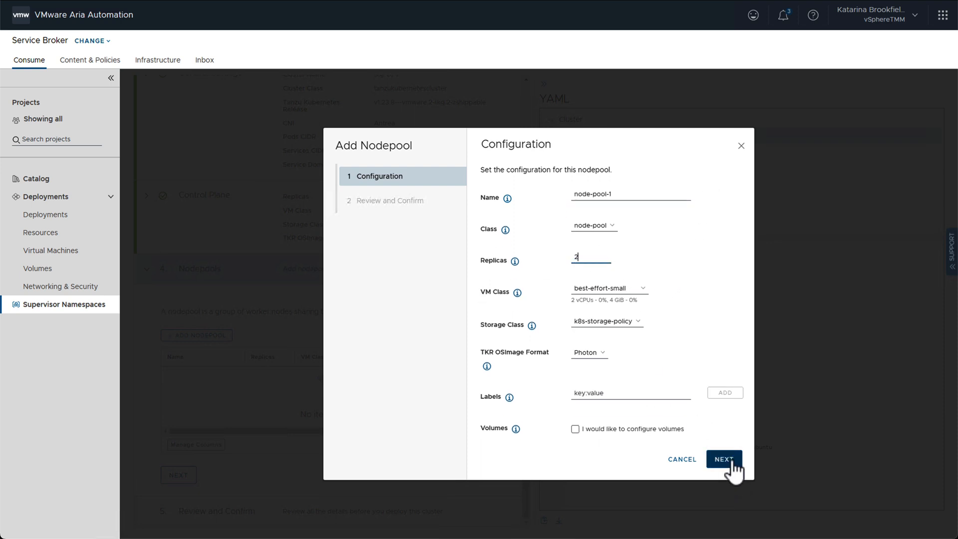
{"action": "left_click", "coordinate": [725, 459]}
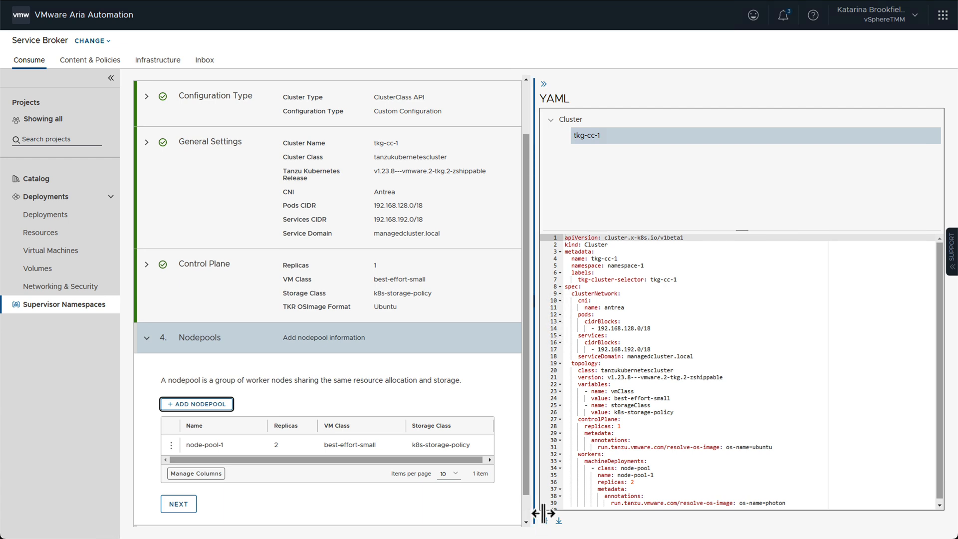
{"action": "mouse_move", "coordinate": [559, 522]}
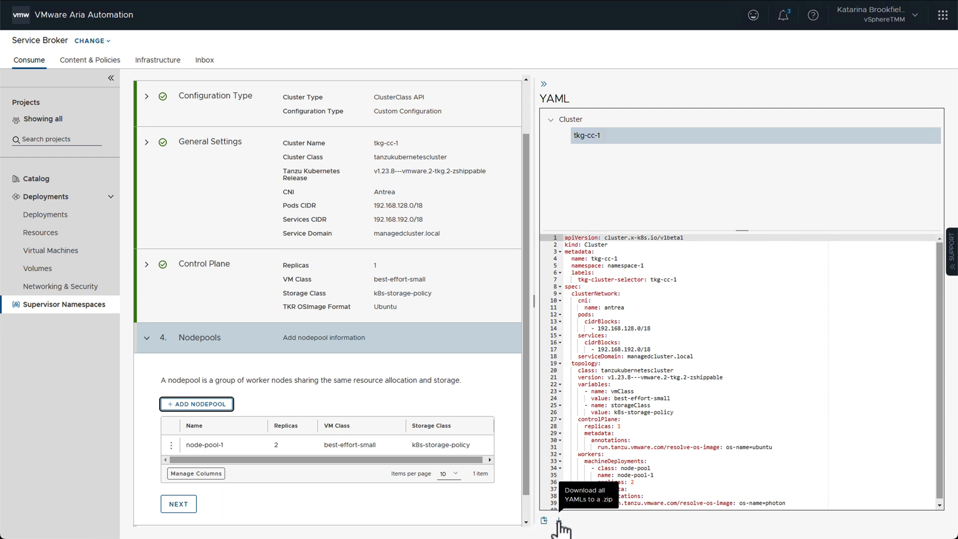
{"action": "mouse_move", "coordinate": [549, 535]}
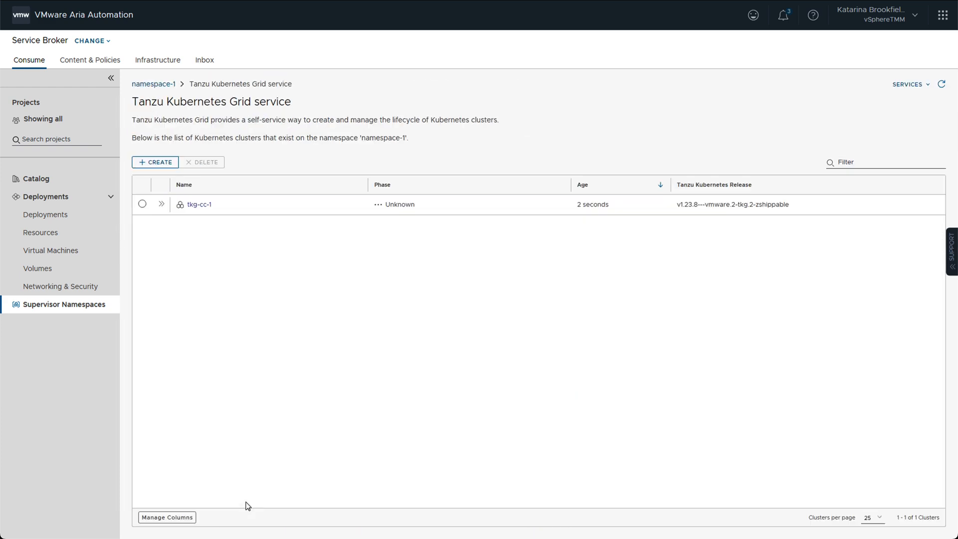
Refresh to confirm tkg-cc-1 is Running, expand its row, and view its YAML
{"action": "left_click", "coordinate": [942, 84]}
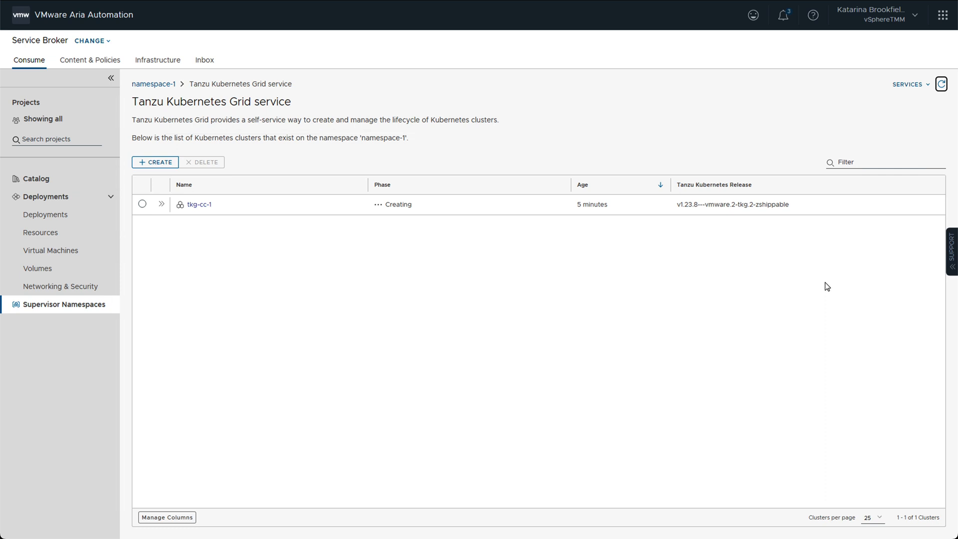
{"action": "left_click", "coordinate": [160, 204]}
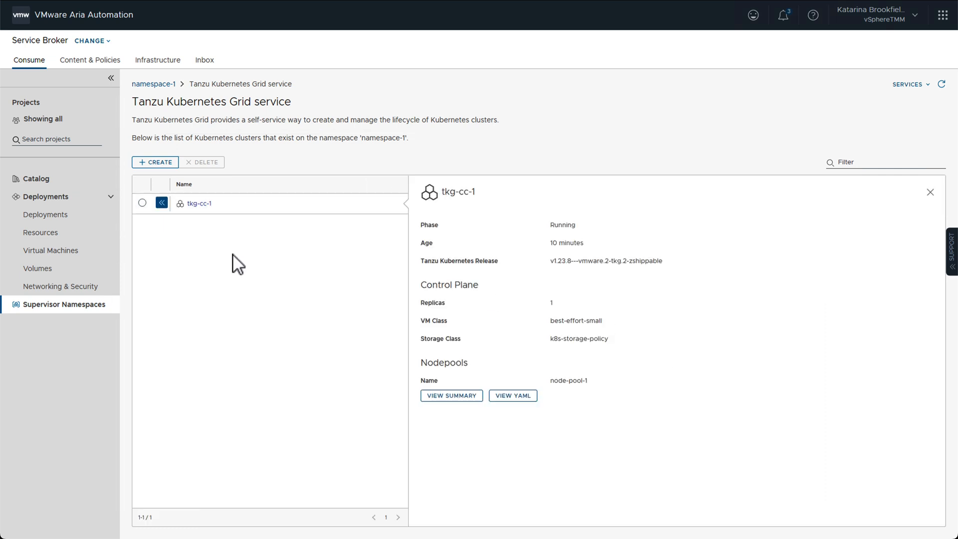
{"action": "left_click", "coordinate": [513, 396]}
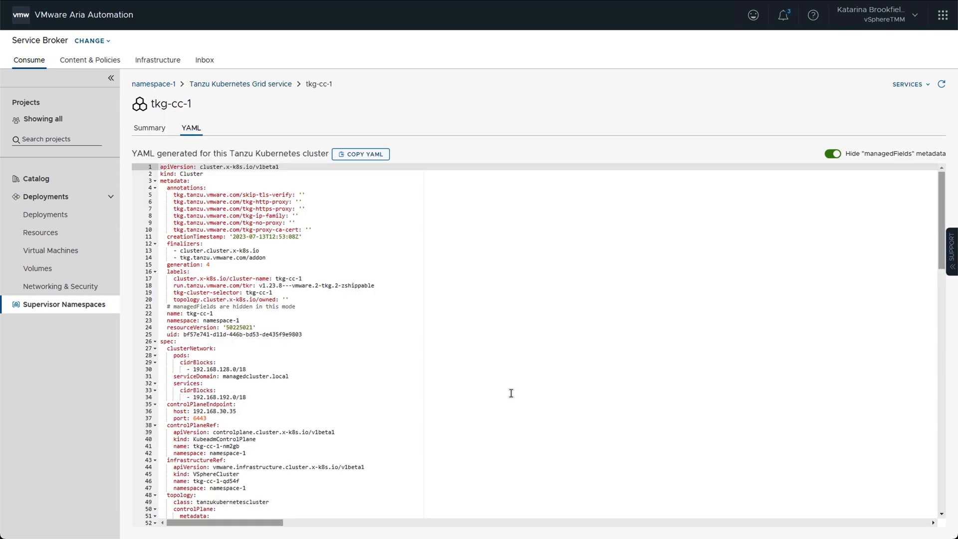
{"action": "mouse_move", "coordinate": [163, 84]}
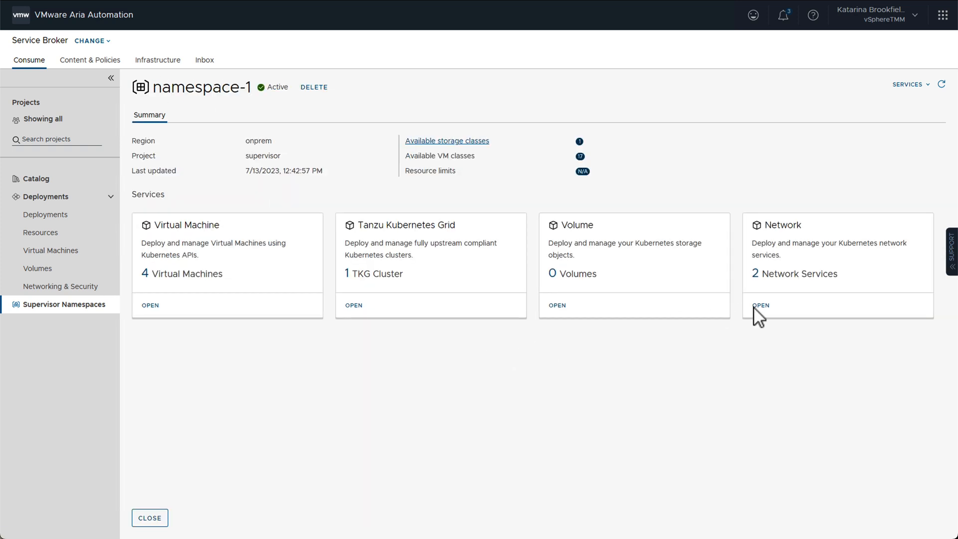
Open namespace-1's Network services listing tkg-cc-1's control plane load balancer and external IP
{"action": "left_click", "coordinate": [758, 305]}
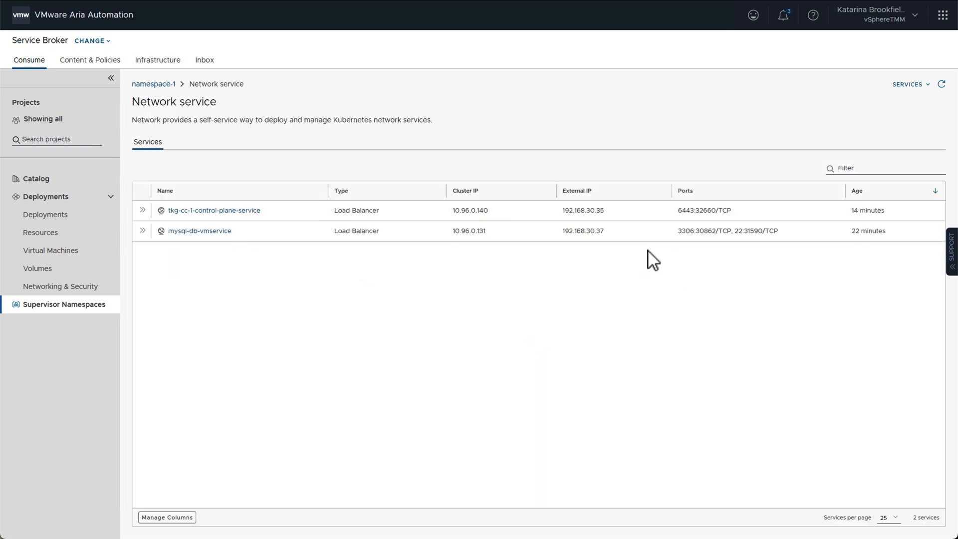
{"action": "double_click", "coordinate": [583, 230]}
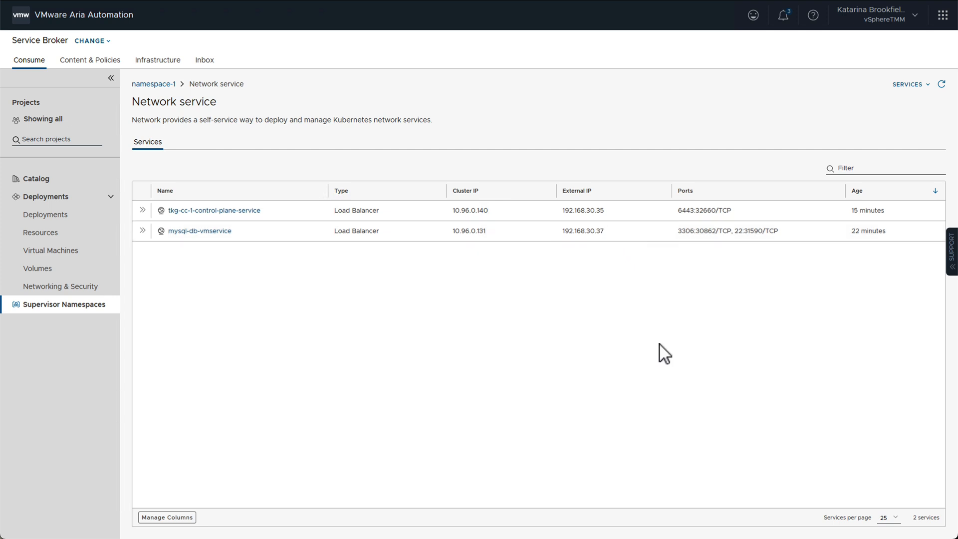
{"action": "mouse_move", "coordinate": [696, 521]}
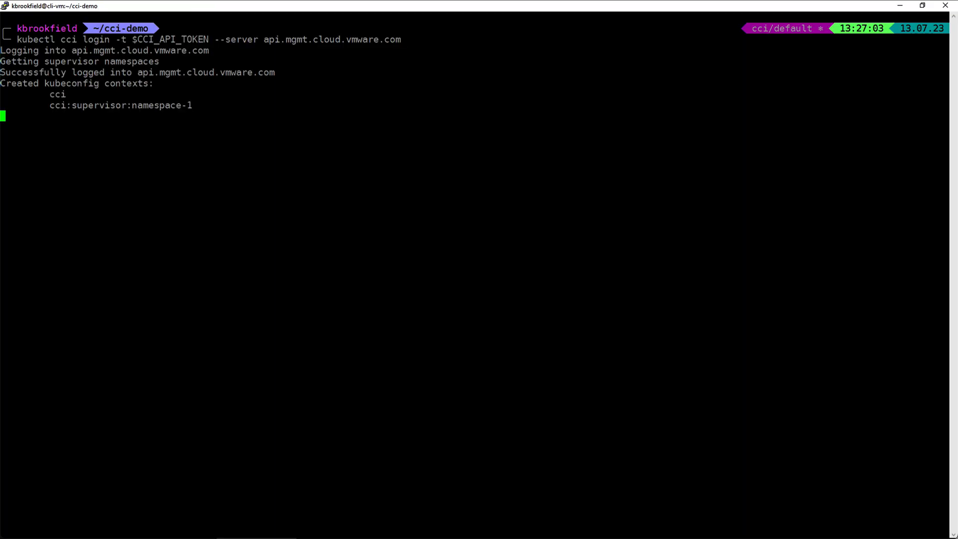
Switch kubectl to the cci context with 'kubectl config use-context cci'
{"action": "type", "text": "kubectl"}
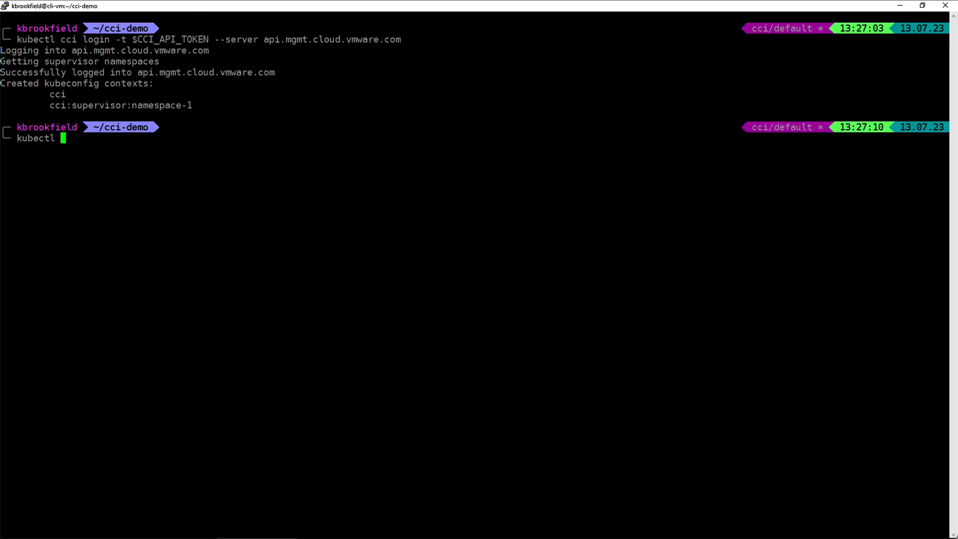
{"action": "type", "text": "config use-cont"}
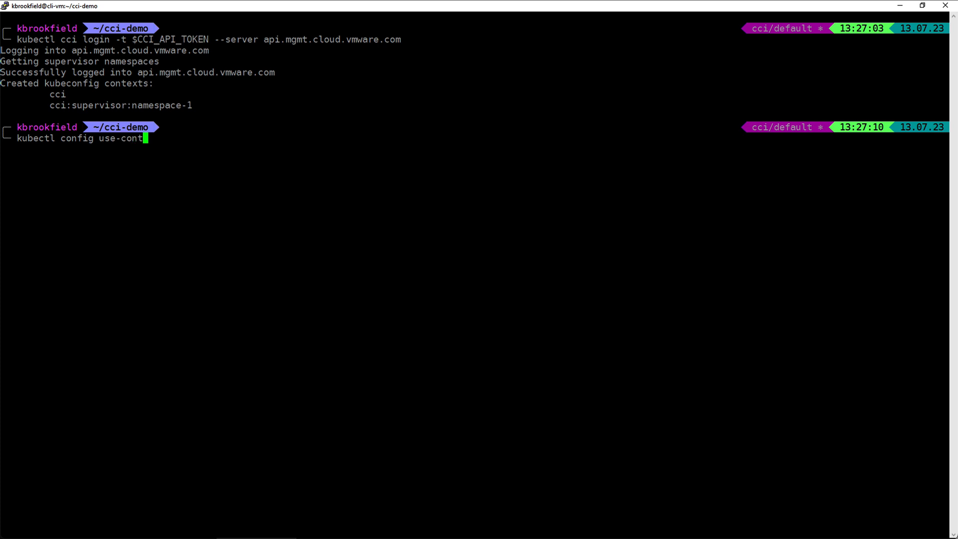
{"action": "type", "text": "ext cci"}
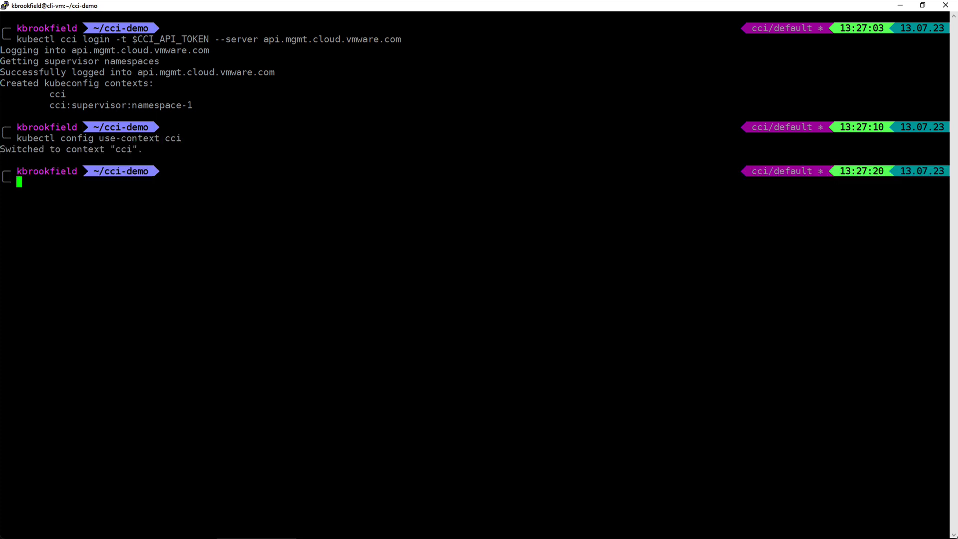
Describe all supervisor namespaces with 'kubectl describe svns -A'
{"action": "type", "text": "kubectl"}
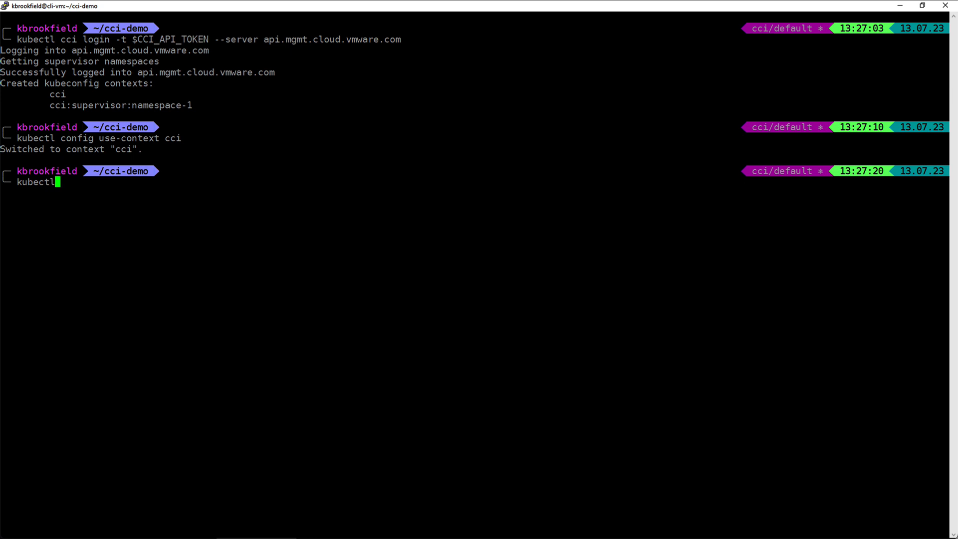
{"action": "type", "text": "\" \""}
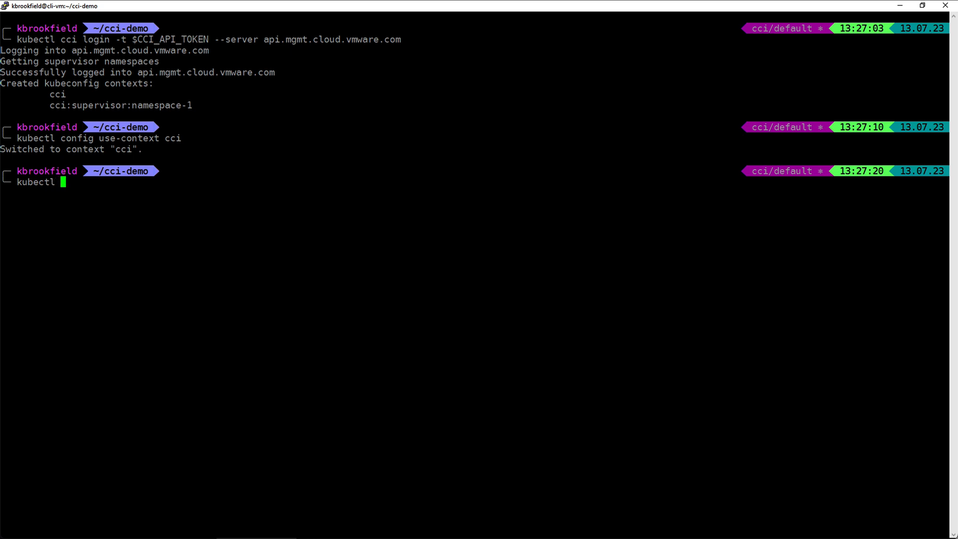
{"action": "type", "text": "des"}
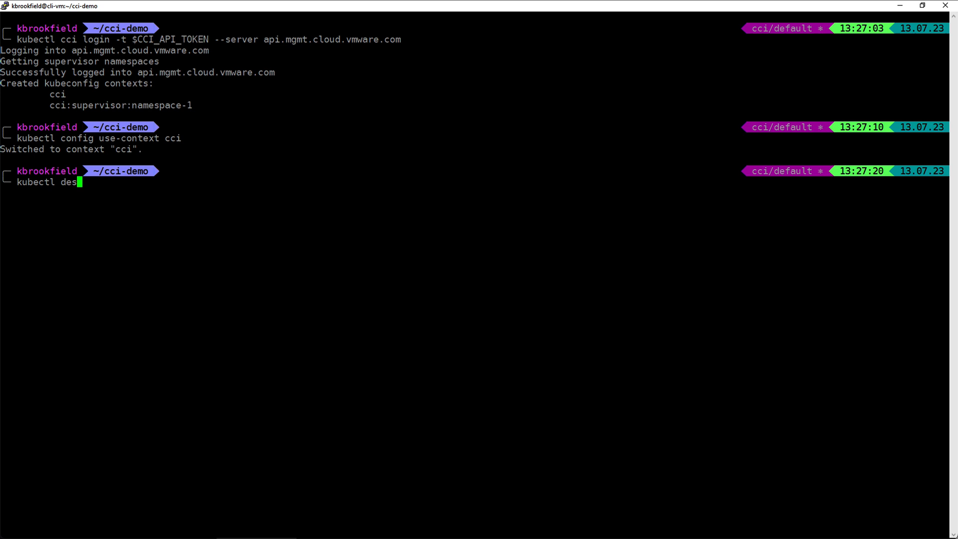
{"action": "type", "text": "cribe sv"}
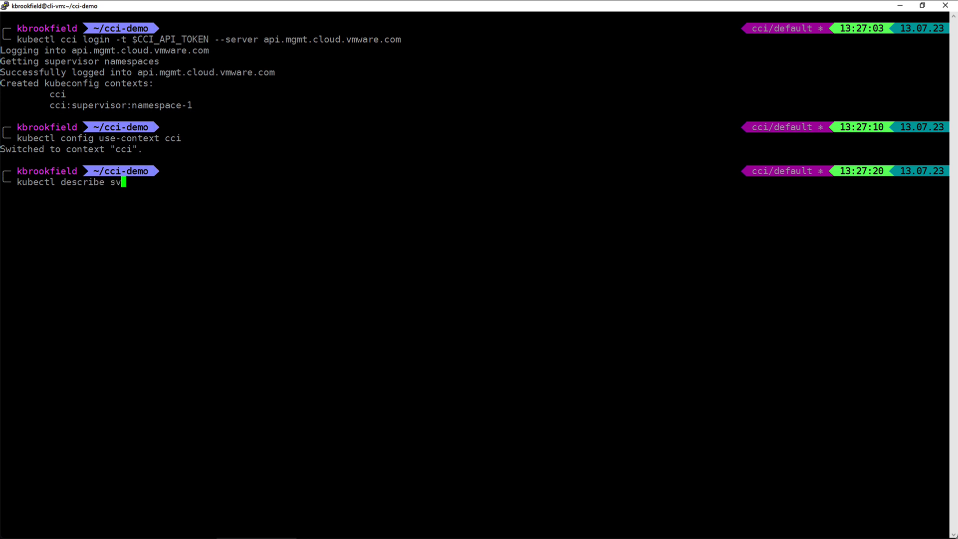
{"action": "type", "text": "ns -A"}
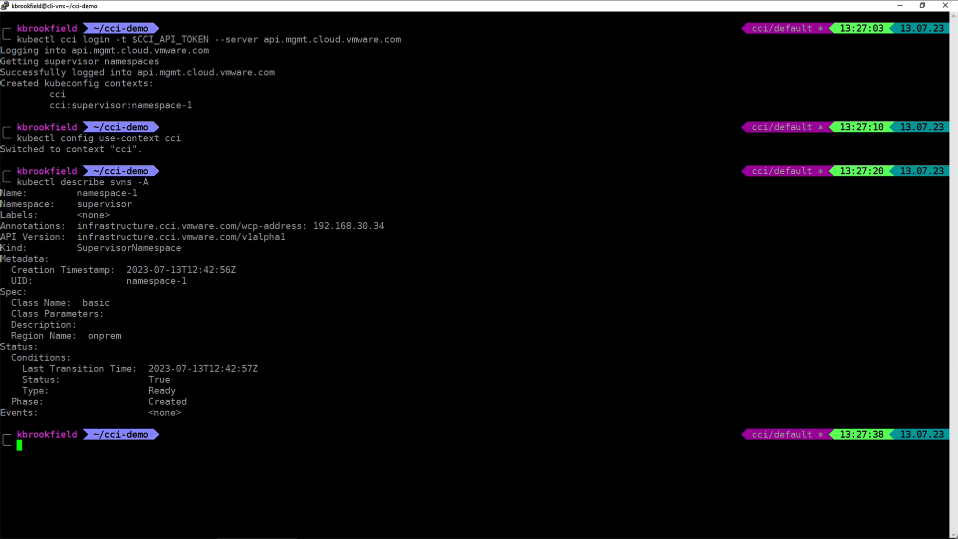
{"action": "mouse_move", "coordinate": [938, 465]}
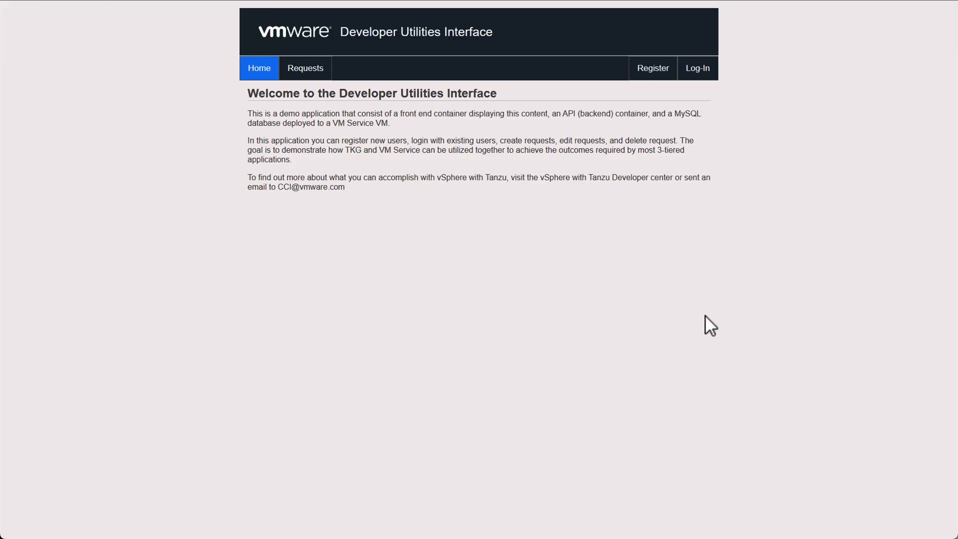
{"action": "mouse_move", "coordinate": [698, 71]}
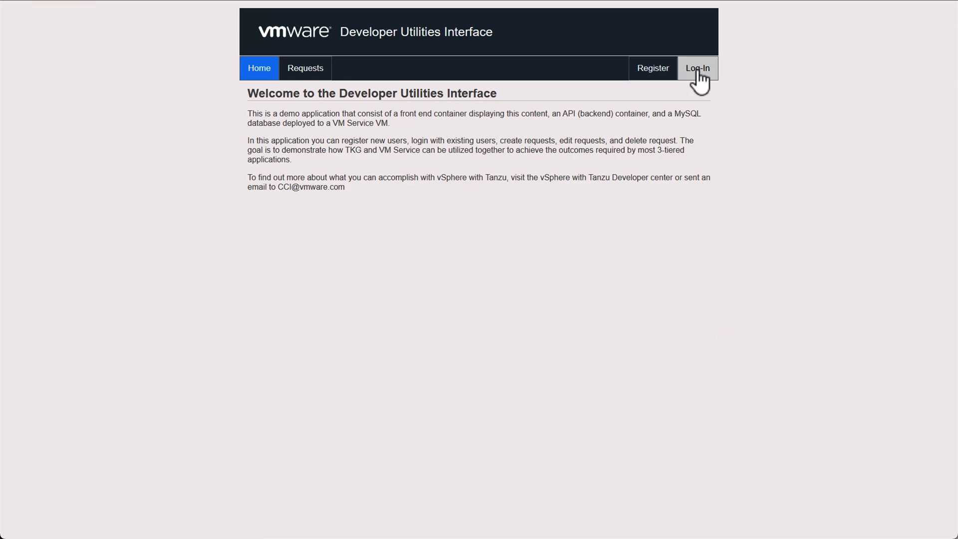